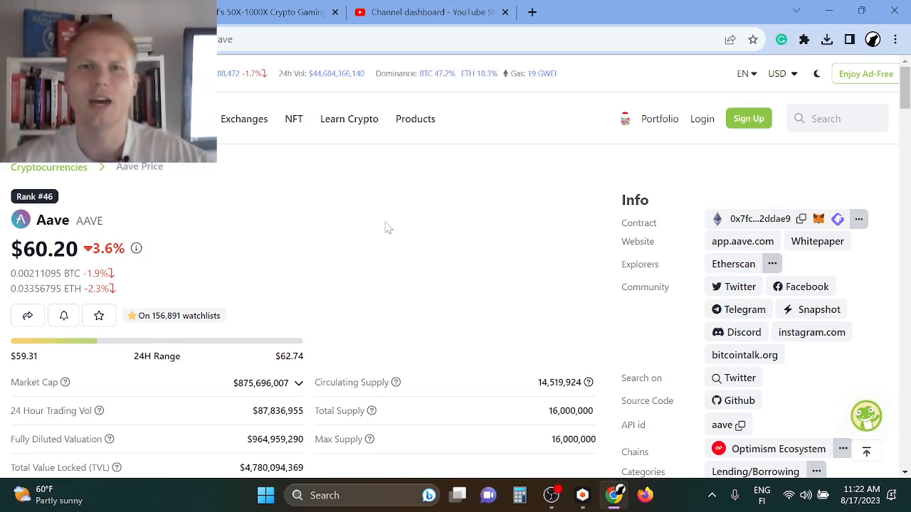
{"action": "mouse_move", "coordinate": [417, 209]}
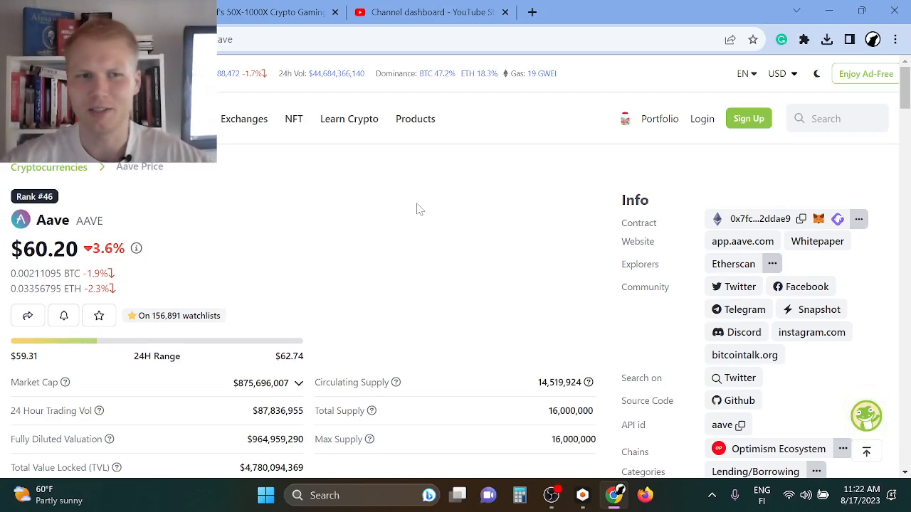
{"action": "mouse_move", "coordinate": [215, 258]}
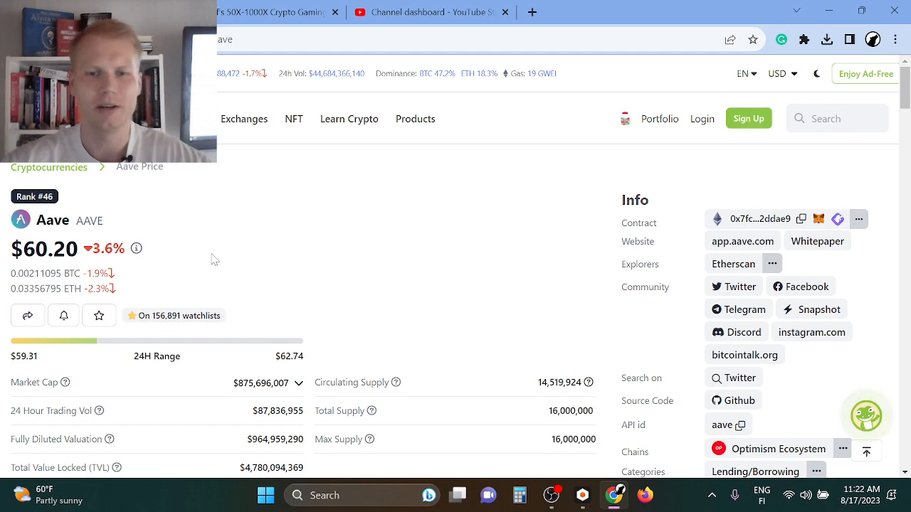
- Review Aave's Max-range price chart (Oct 2020–Aug 2023), then switch to the gaming portfolio signup page
{"action": "scroll", "scroll_direction": "down", "scroll_amount": 3}
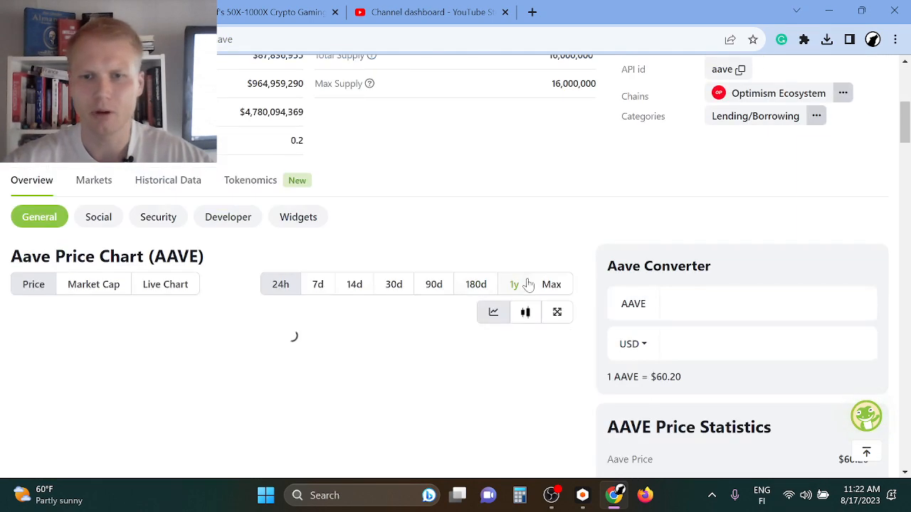
{"action": "scroll", "scroll_direction": "up", "scroll_amount": 3}
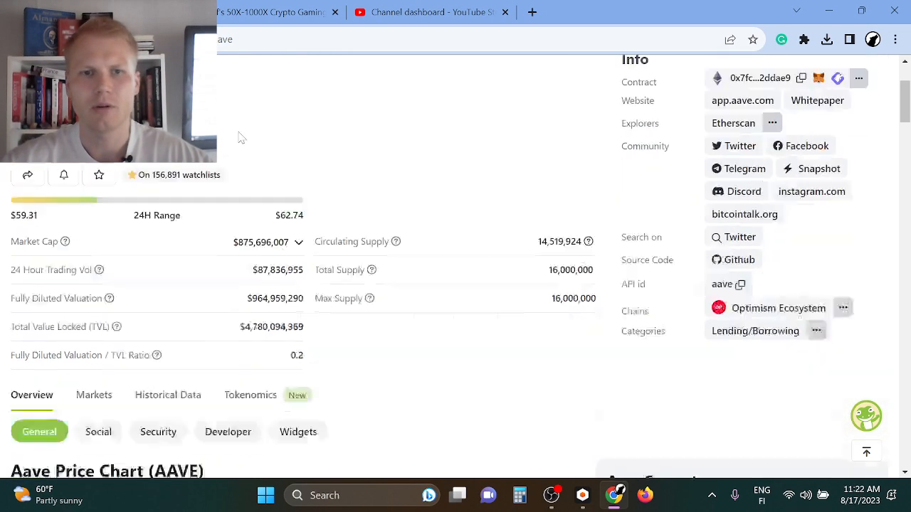
{"action": "scroll", "scroll_direction": "down", "scroll_amount": 3}
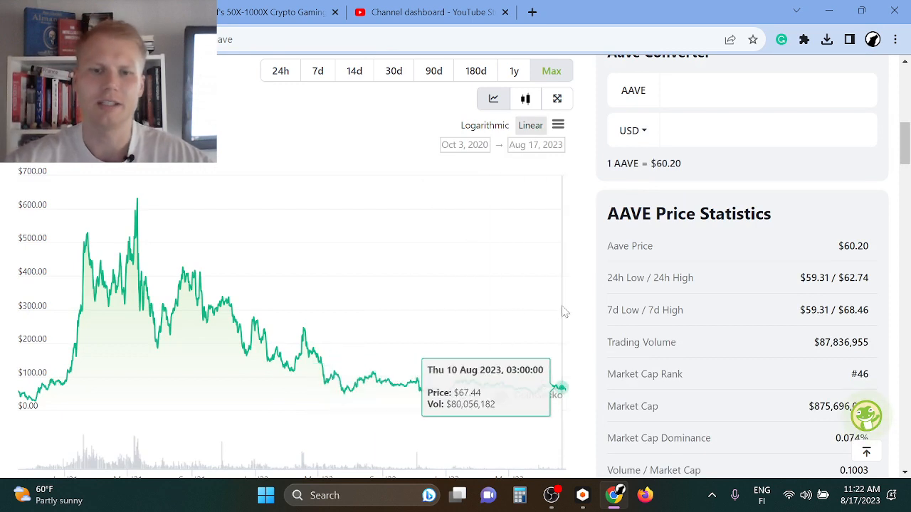
{"action": "mouse_move", "coordinate": [196, 274]}
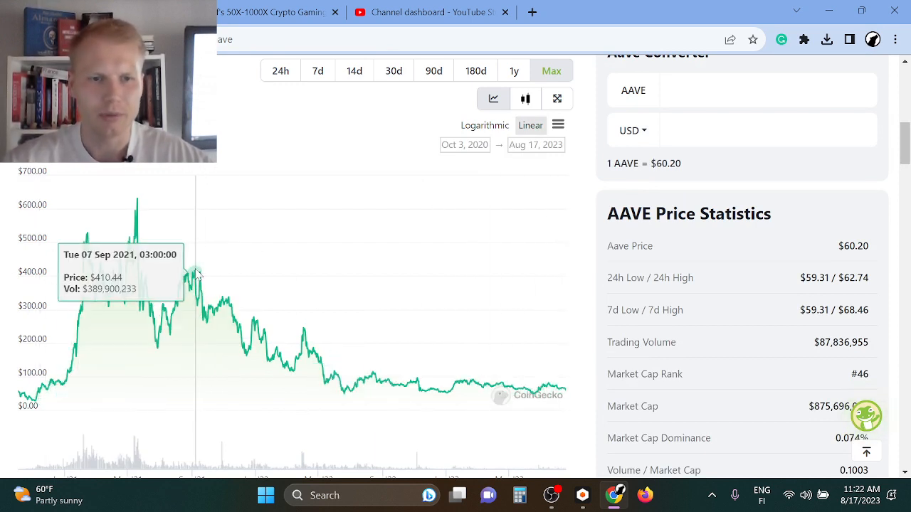
{"action": "mouse_move", "coordinate": [206, 277]}
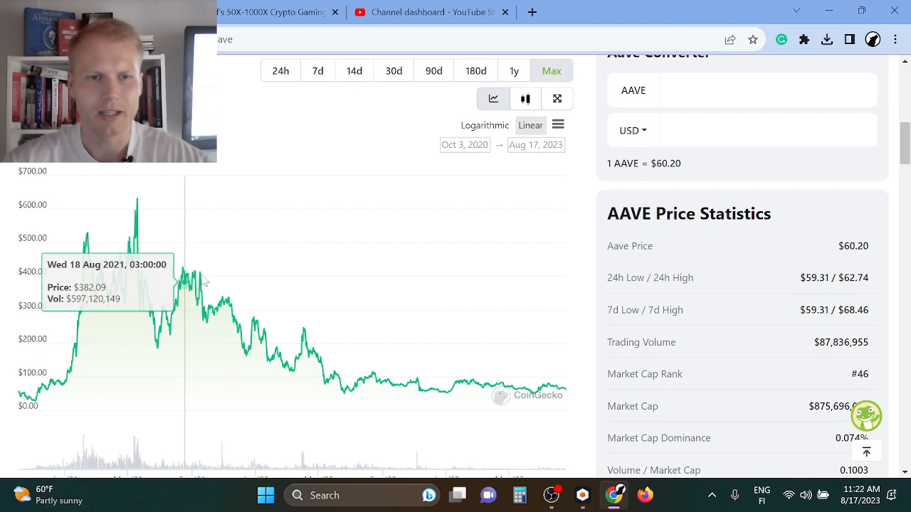
{"action": "mouse_move", "coordinate": [219, 304]}
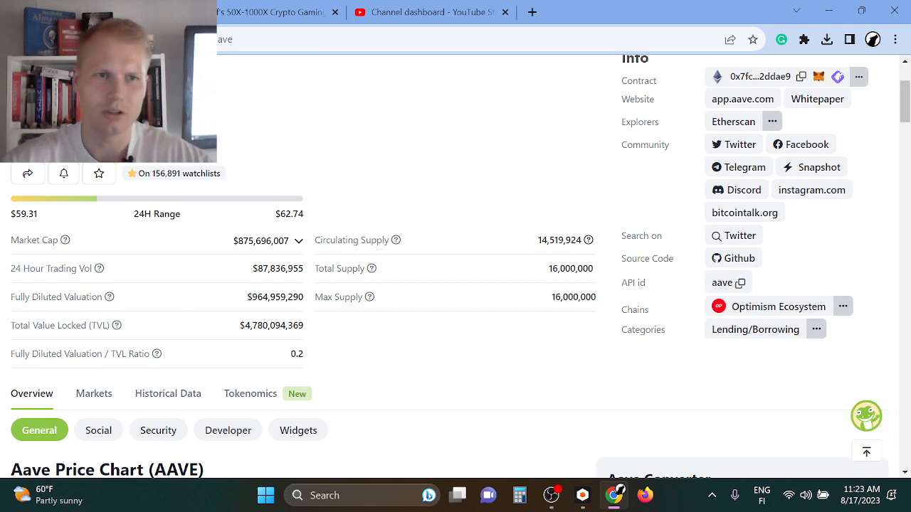
{"action": "scroll", "scroll_direction": "up", "scroll_amount": 3}
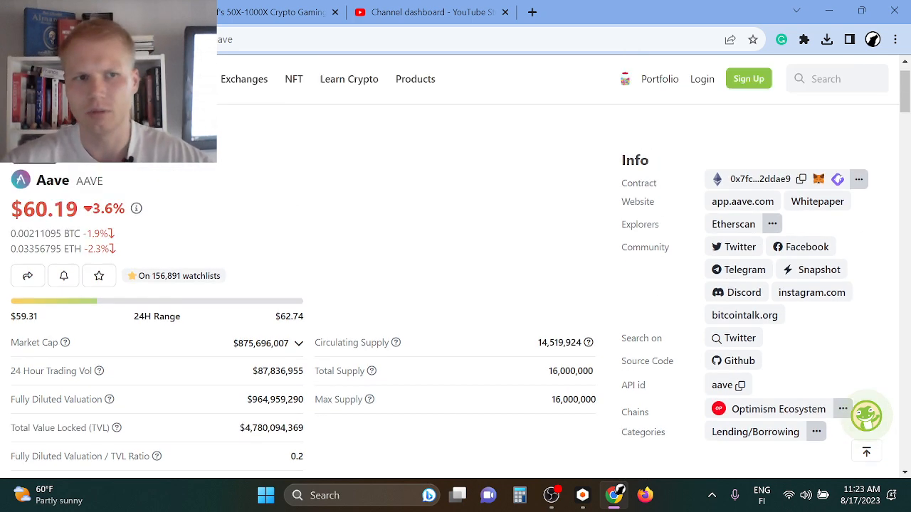
{"action": "scroll", "scroll_direction": "up", "scroll_amount": 3}
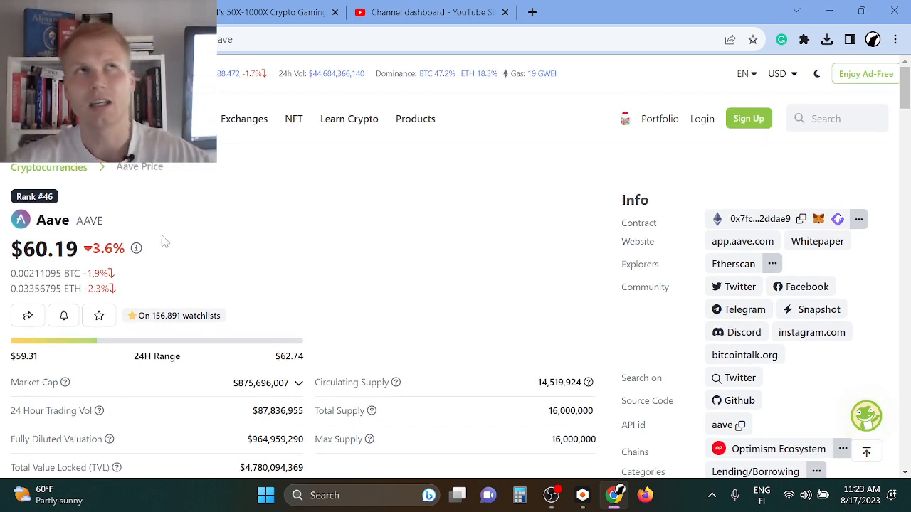
{"action": "left_click", "coordinate": [49, 166]}
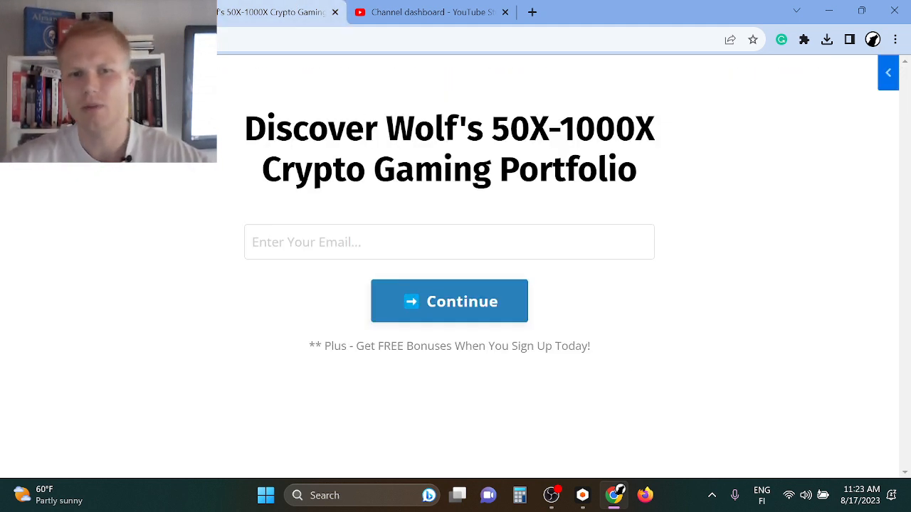
- View Wolf's Crypto Gaming Portfolio page, then return to the CoinGecko Aave tab
{"action": "double_click", "coordinate": [376, 169]}
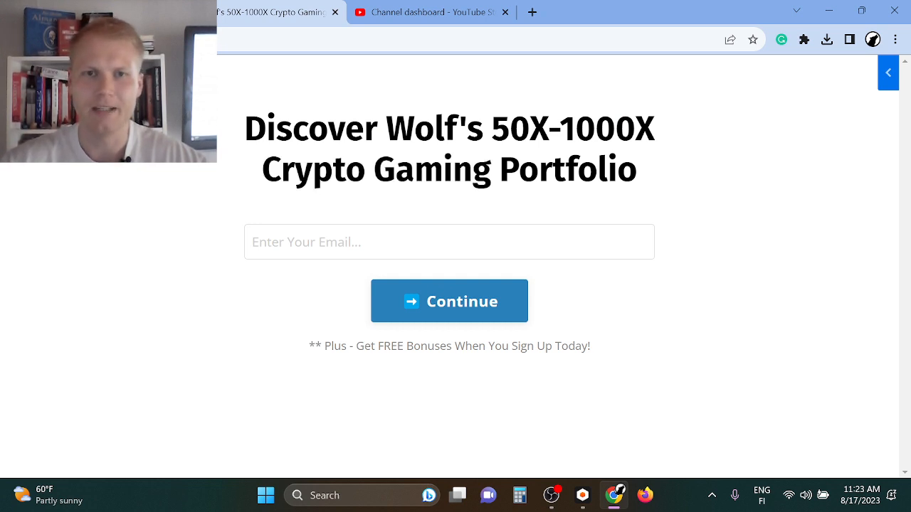
{"action": "double_click", "coordinate": [572, 129]}
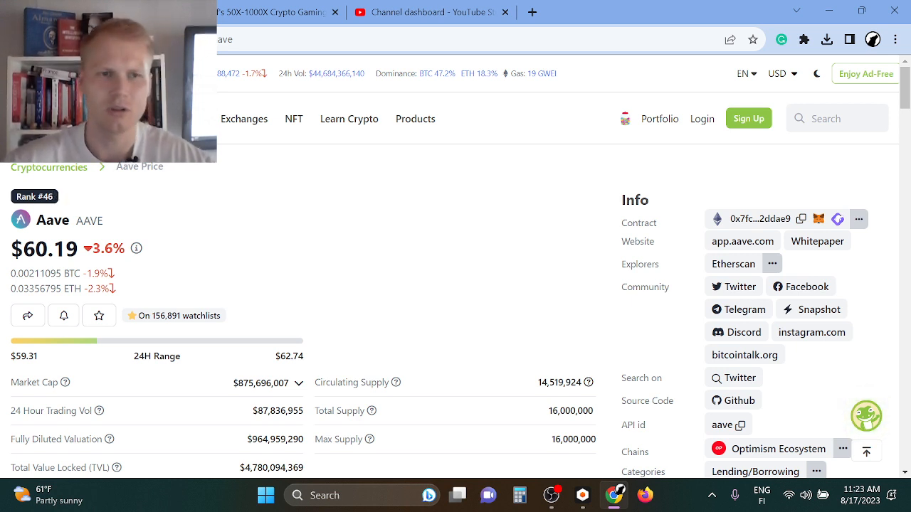
{"action": "left_click", "coordinate": [278, 12]}
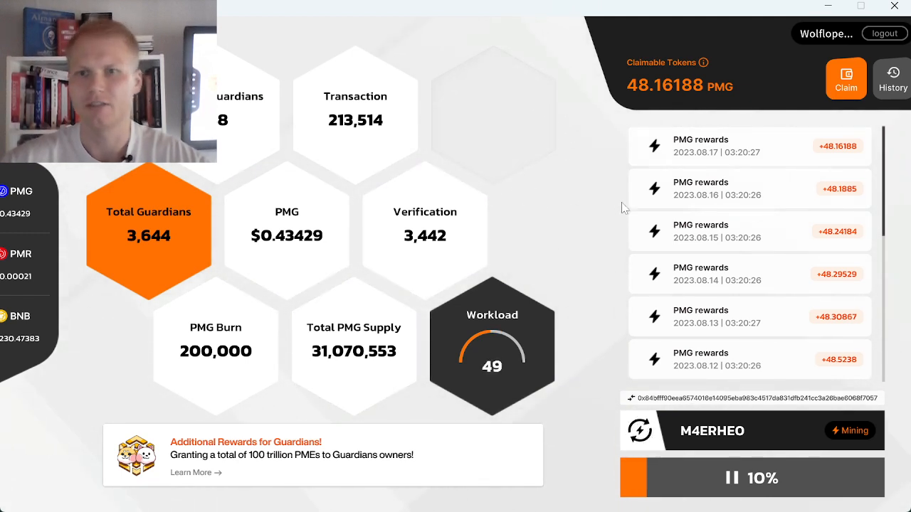
- Browse the daily PMG rewards back to Aug 8, then switch to the crypto gaming signup tab
{"action": "scroll", "scroll_direction": "down", "scroll_amount": 3}
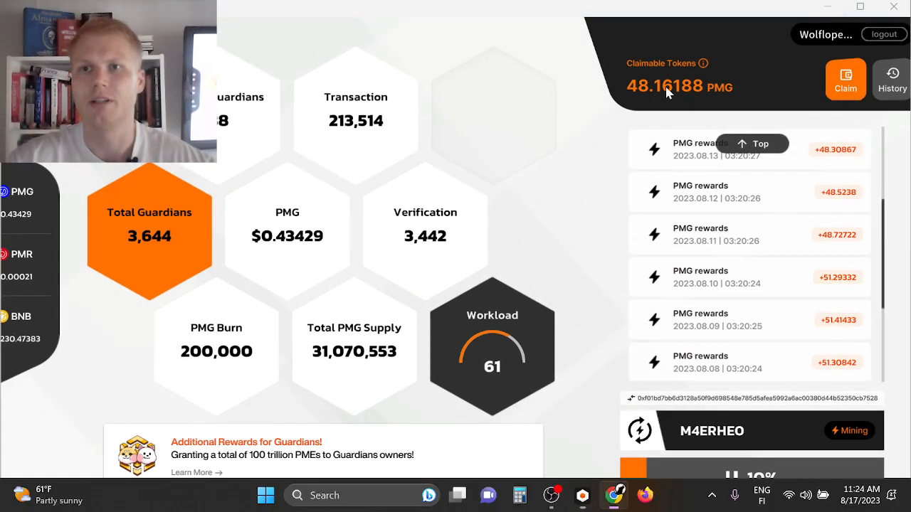
{"action": "left_click", "coordinate": [277, 13]}
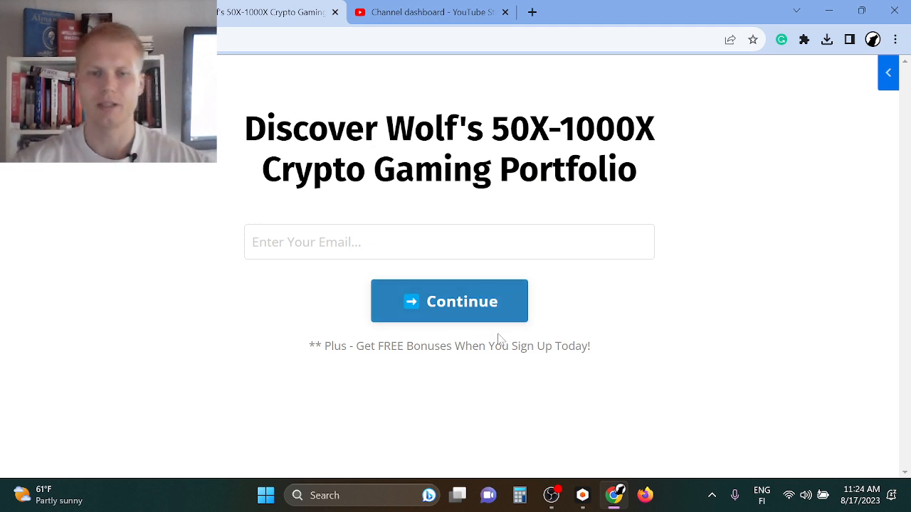
{"action": "mouse_move", "coordinate": [389, 269]}
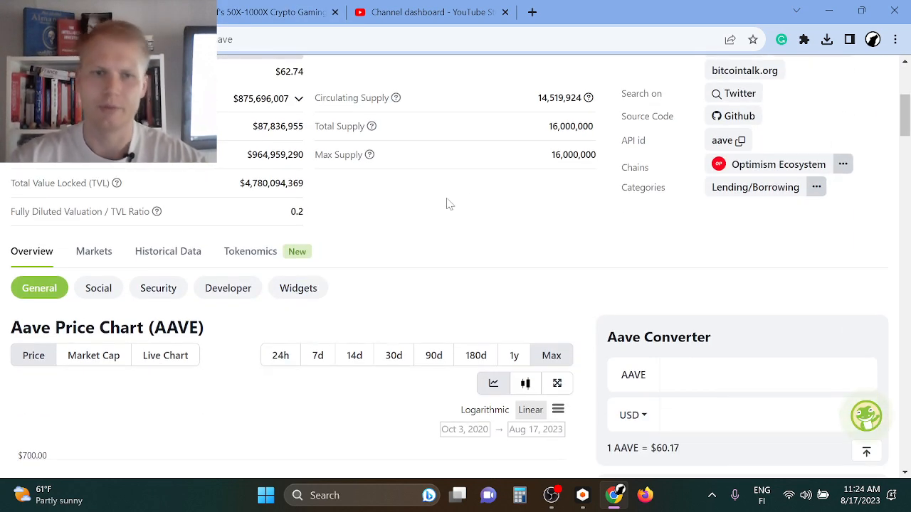
{"action": "left_click", "coordinate": [278, 12]}
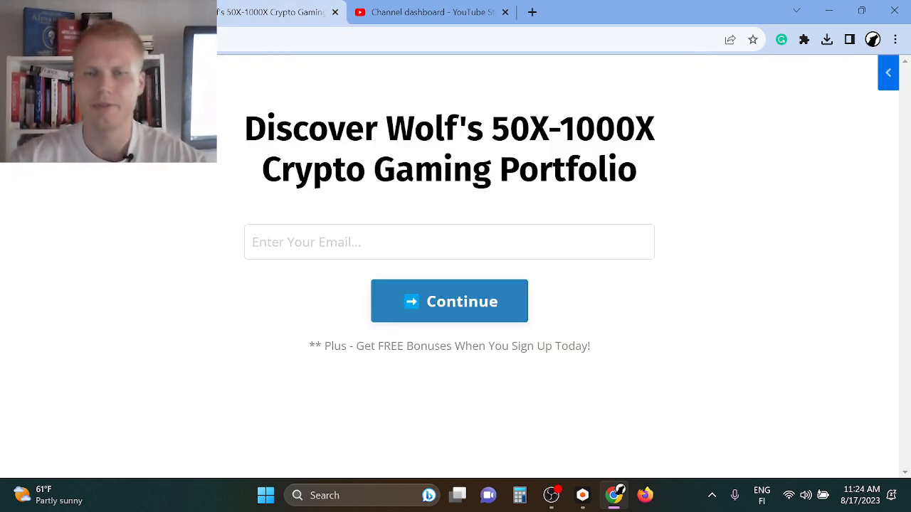